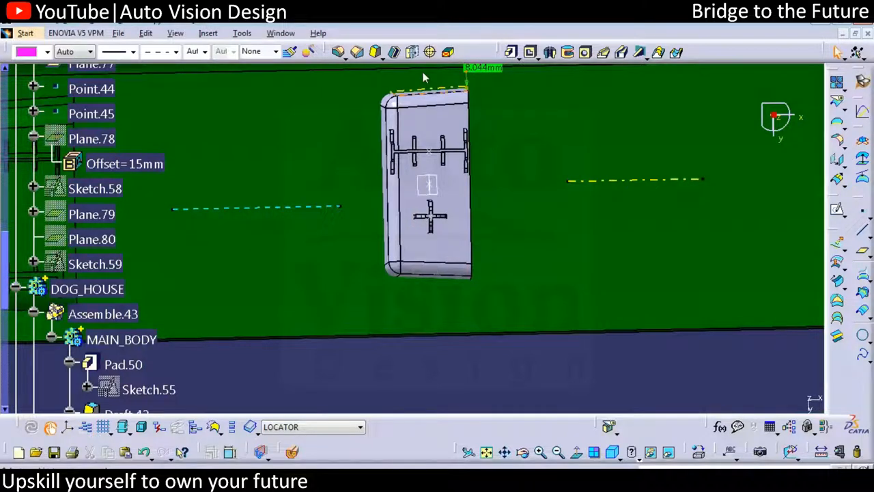
mouse_move(525, 232)
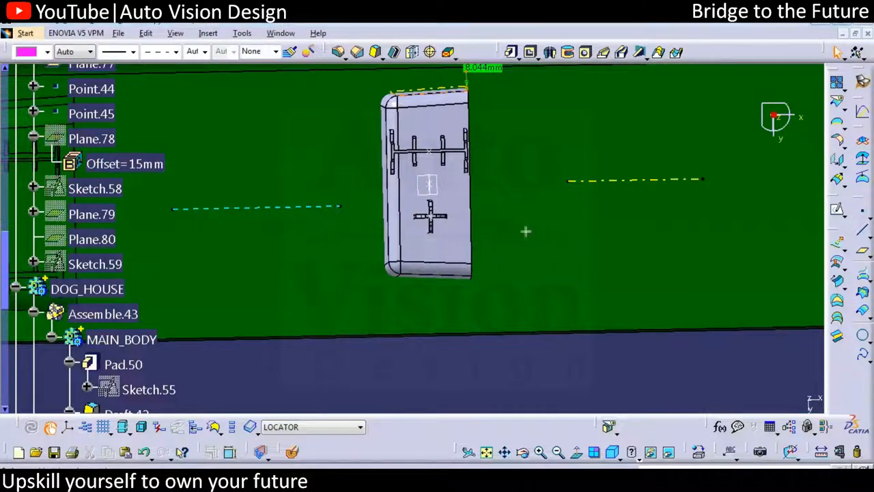
mouse_move(516, 212)
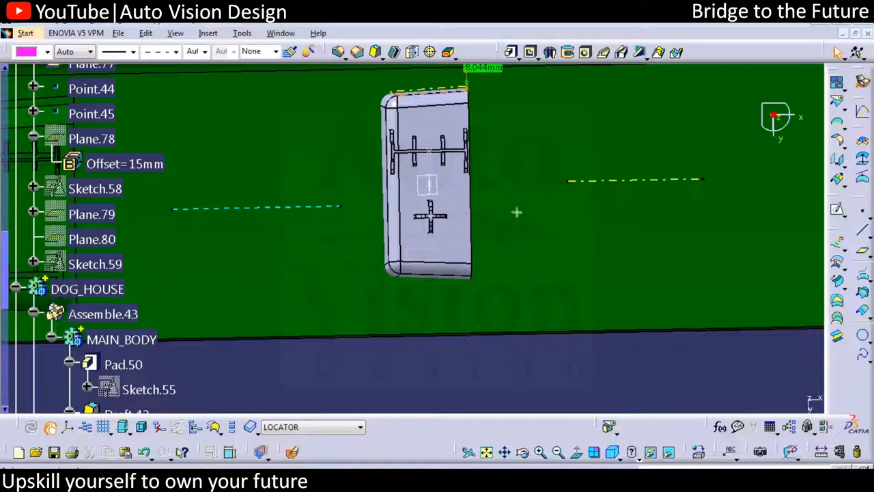
Rotate the view to see the locator block and guide lines obliquely from above.
left_click_drag(516, 213, 754, 210)
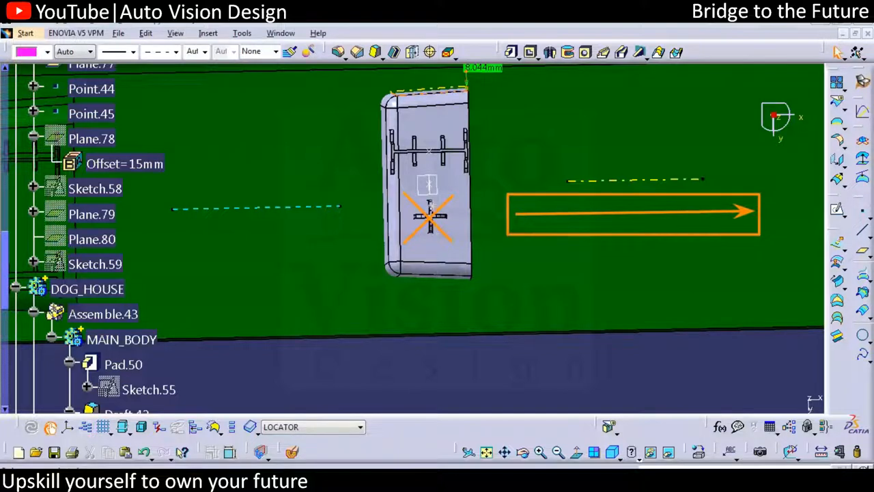
mouse_move(751, 93)
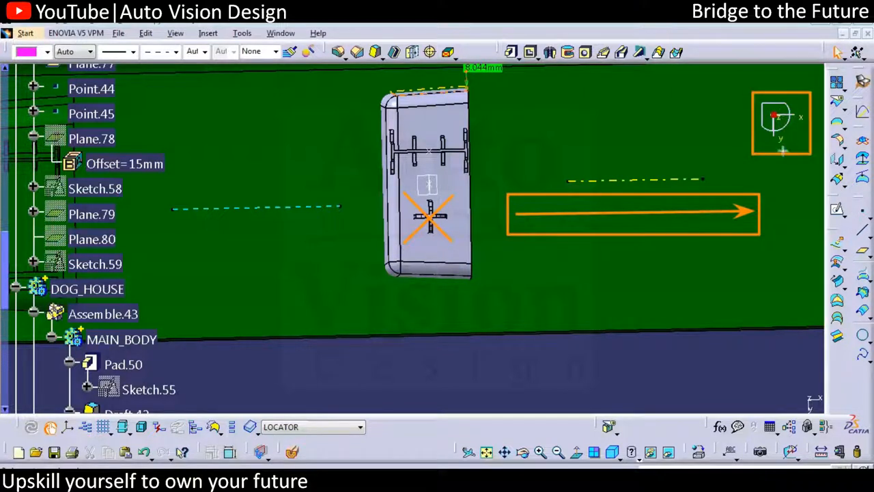
mouse_move(452, 317)
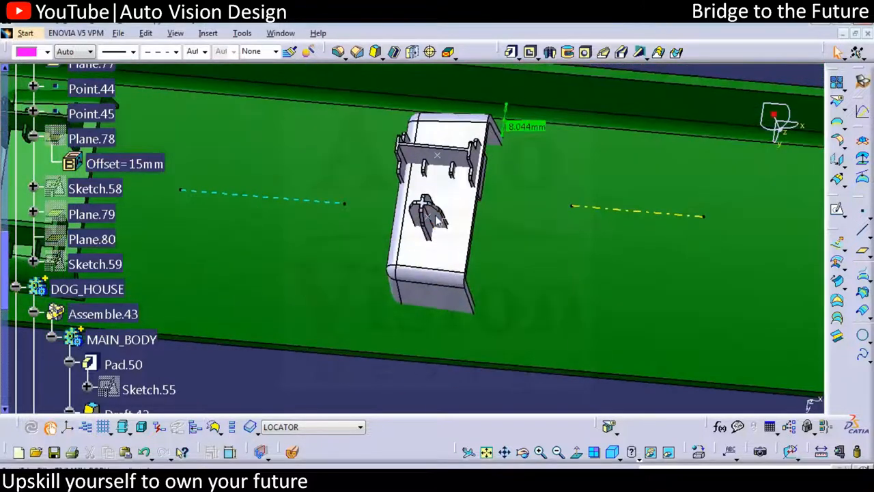
Change Sketch.60's support orientation to Parallel to line along SLIDE RLIFTER, V Direction.
right_click(112, 213)
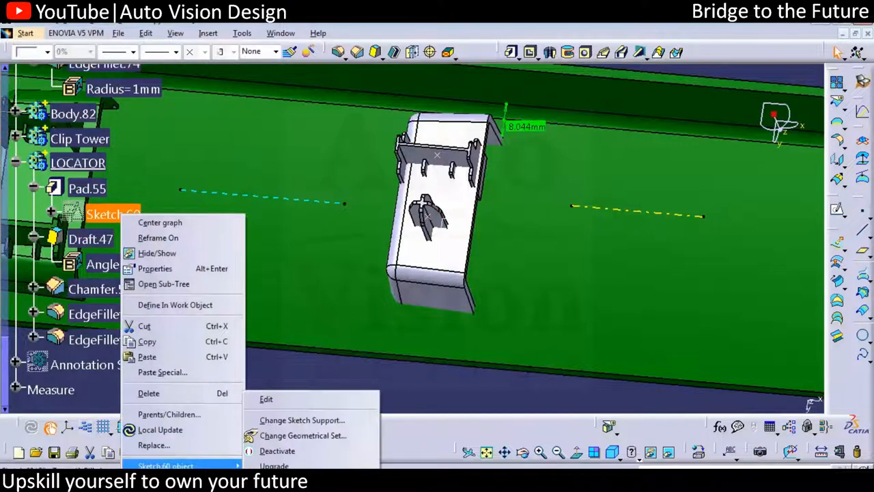
mouse_move(301, 421)
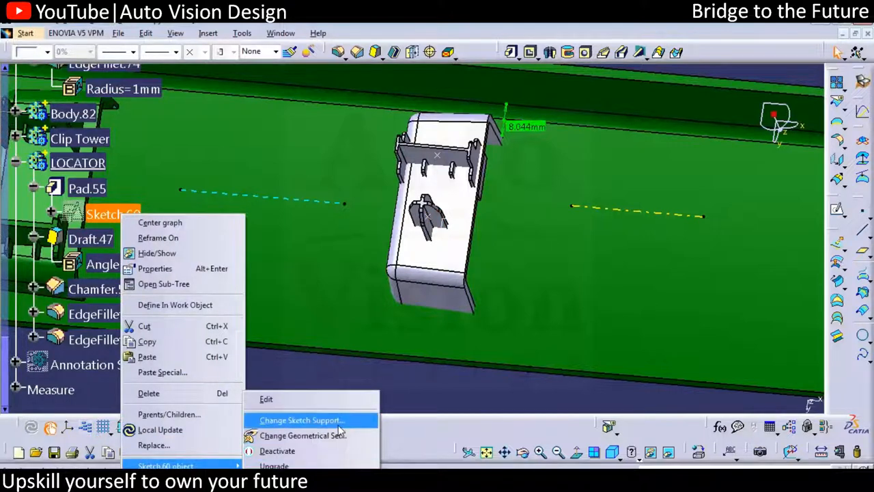
left_click(301, 421)
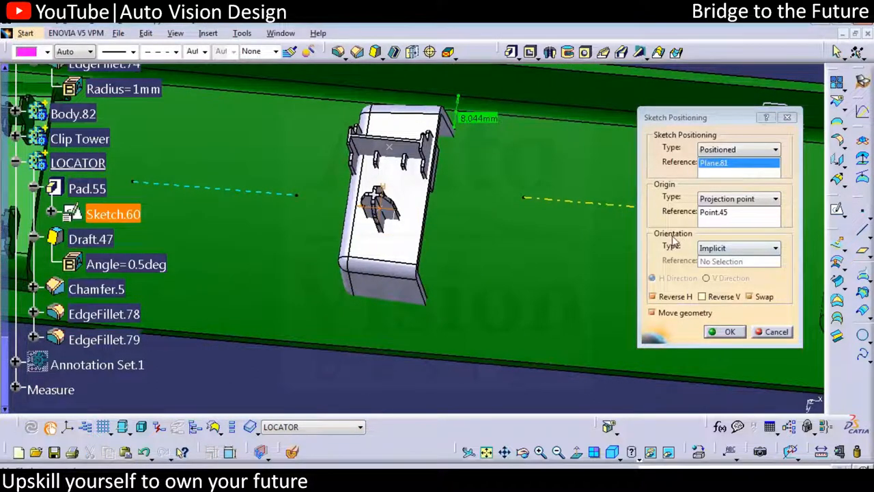
left_click(776, 247)
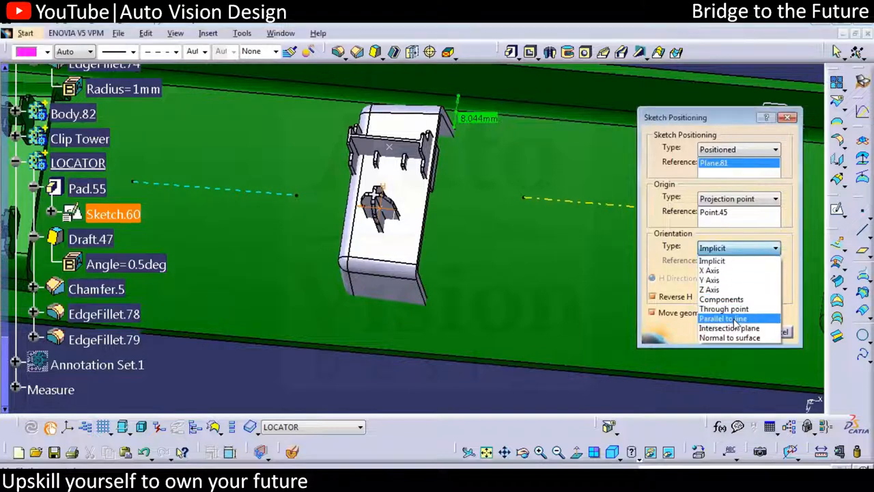
left_click(722, 319)
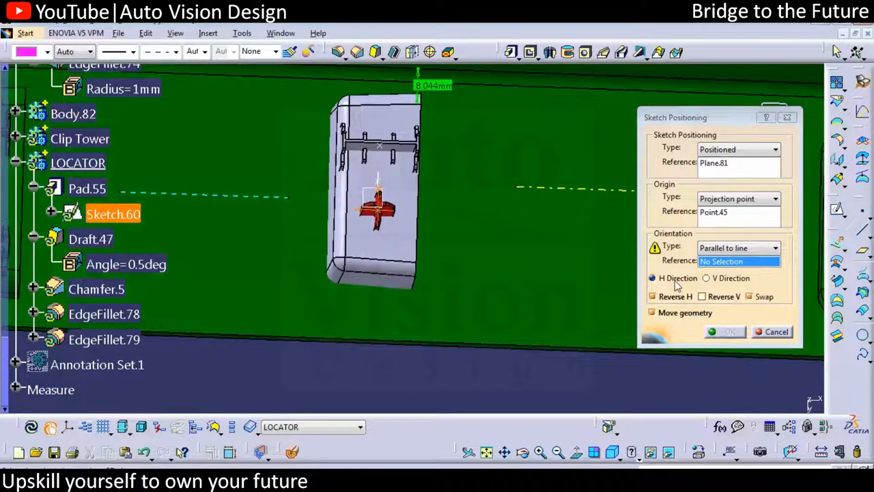
left_click(706, 278)
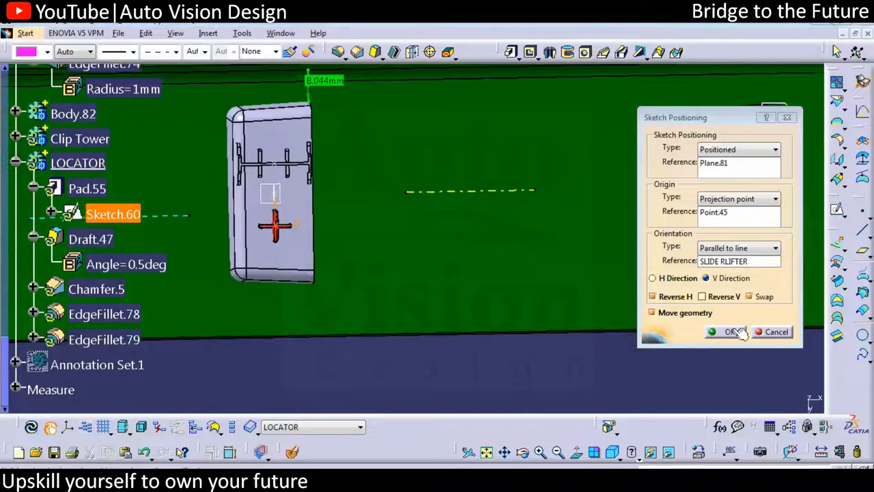
right_click(77, 162)
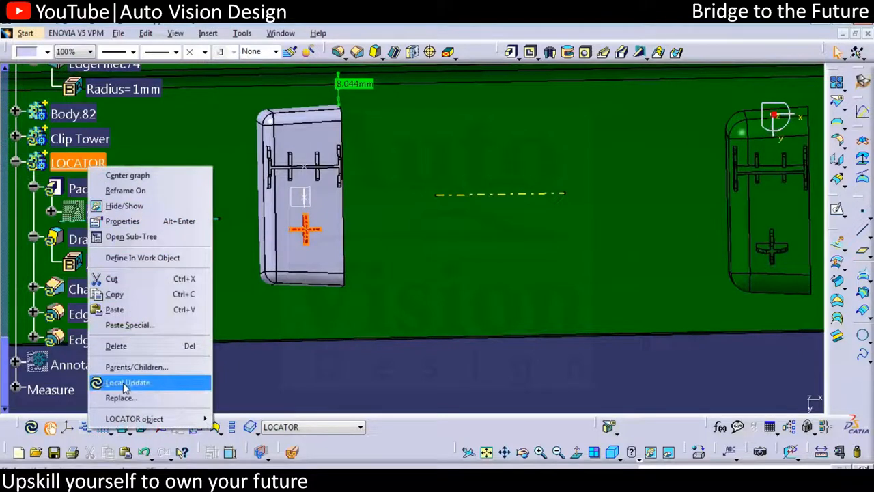
Run a Local Update on LOCATOR to apply the new sketch orientation.
left_click(127, 382)
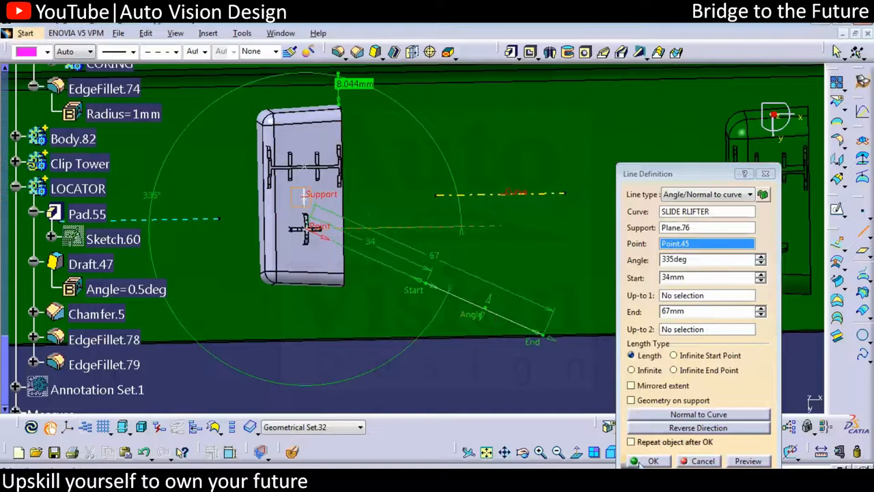
Set the guide line's angle to -45 degrees in Line Definition.
left_click(653, 462)
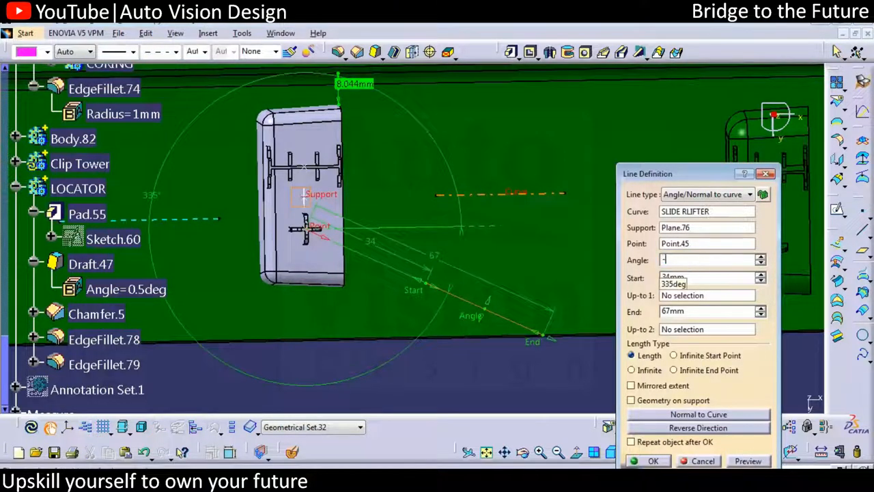
type("-45")
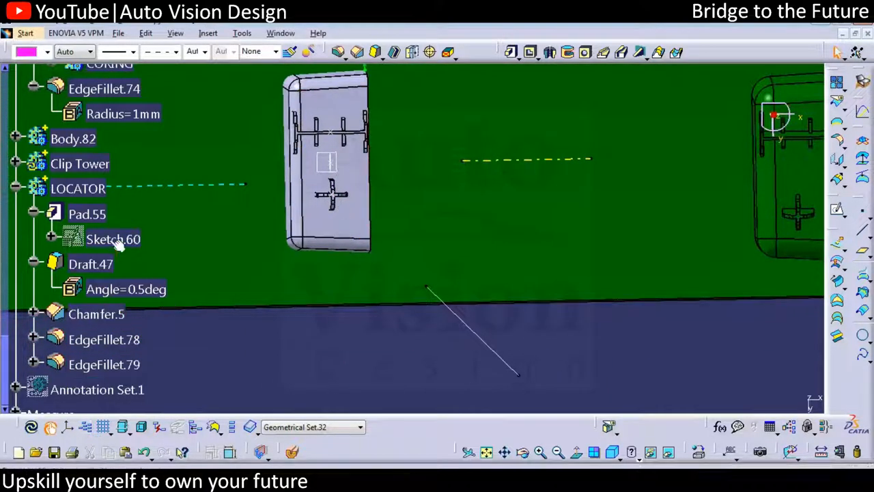
Locally update LOCATOR so its sketch follows the -45 degree guide line.
right_click(114, 239)
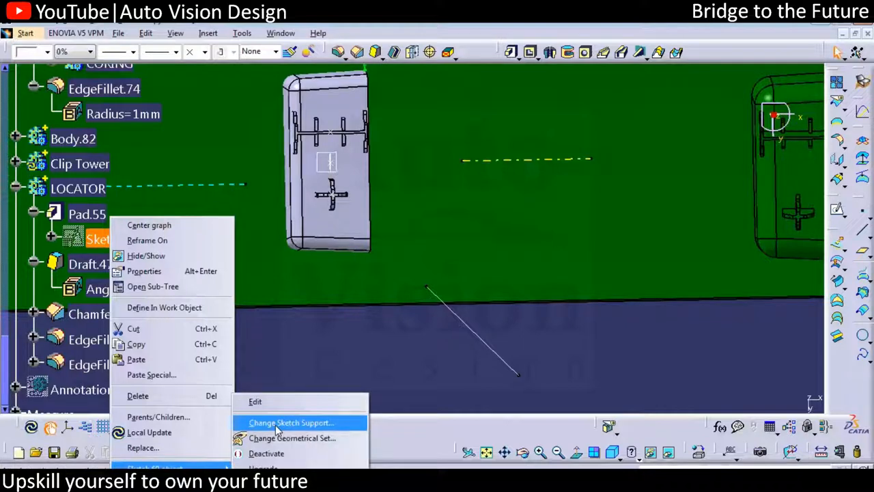
left_click(290, 422)
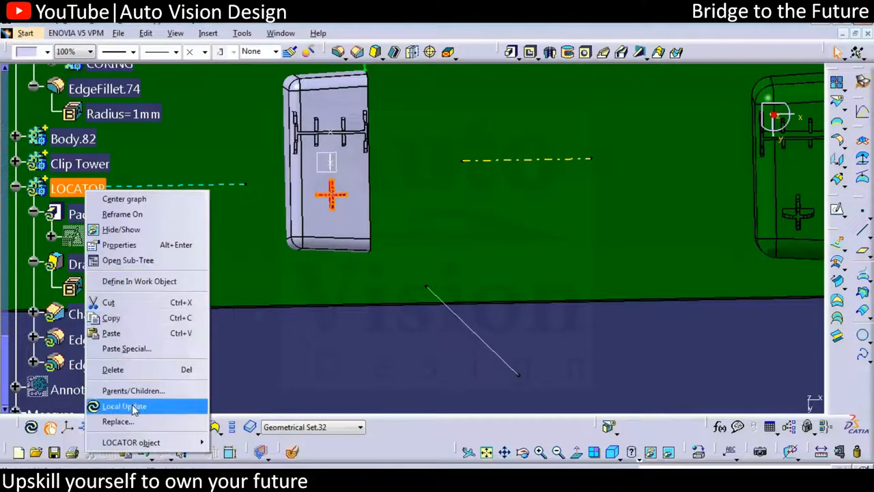
left_click(124, 405)
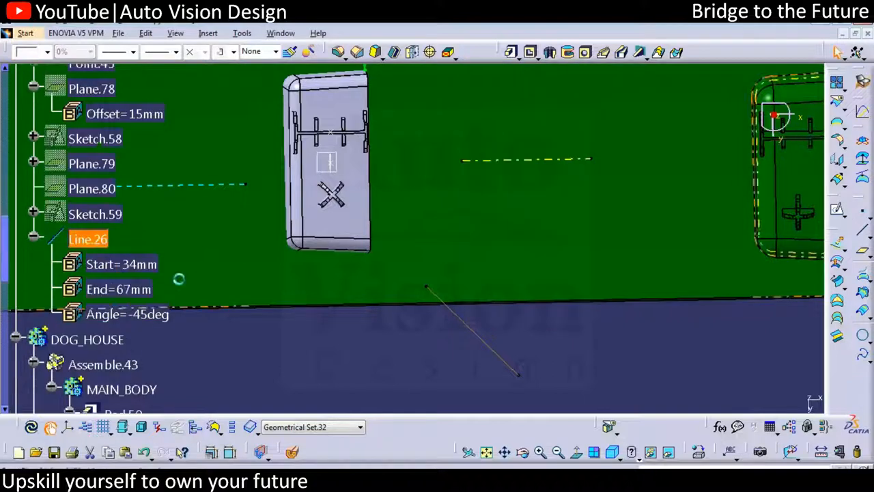
Set Line.26's Angle to 0 degrees and locally update LOCATOR to realign its marking.
left_click(127, 313)
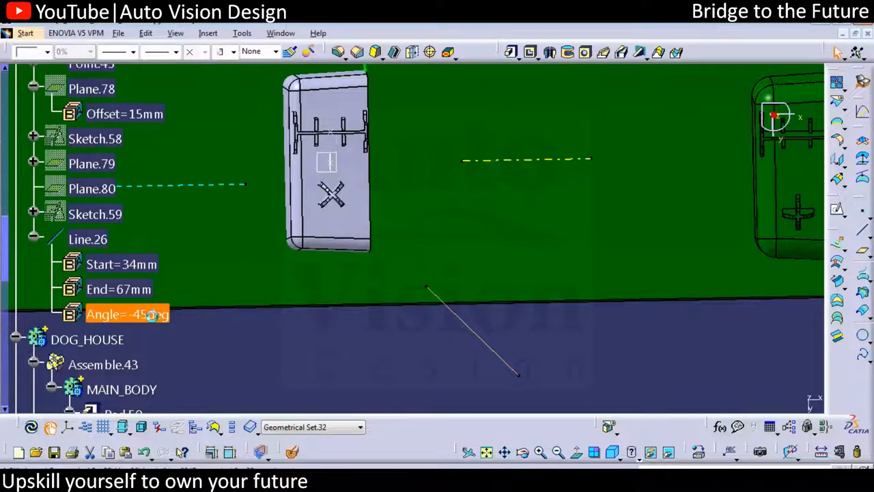
double_click(127, 314)
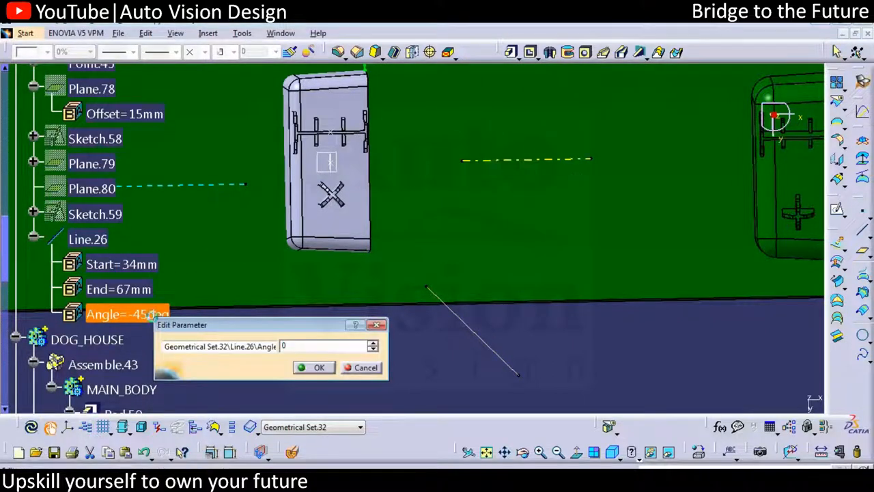
left_click(319, 366)
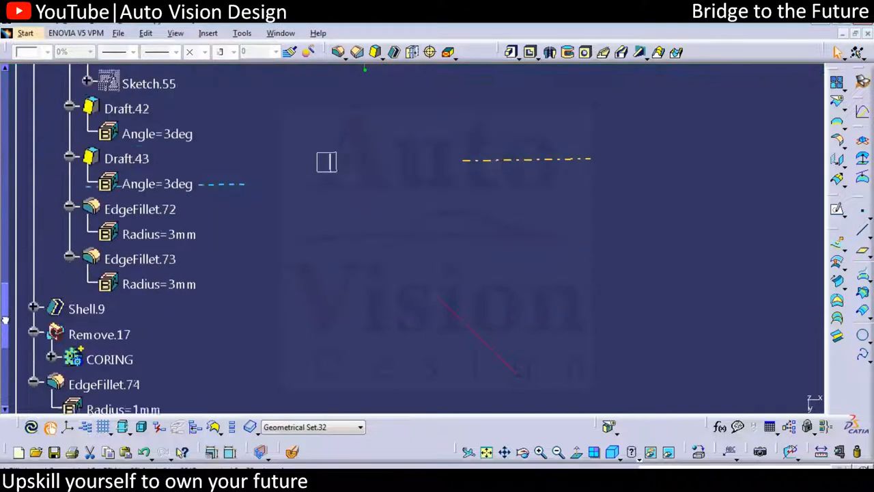
right_click(76, 180)
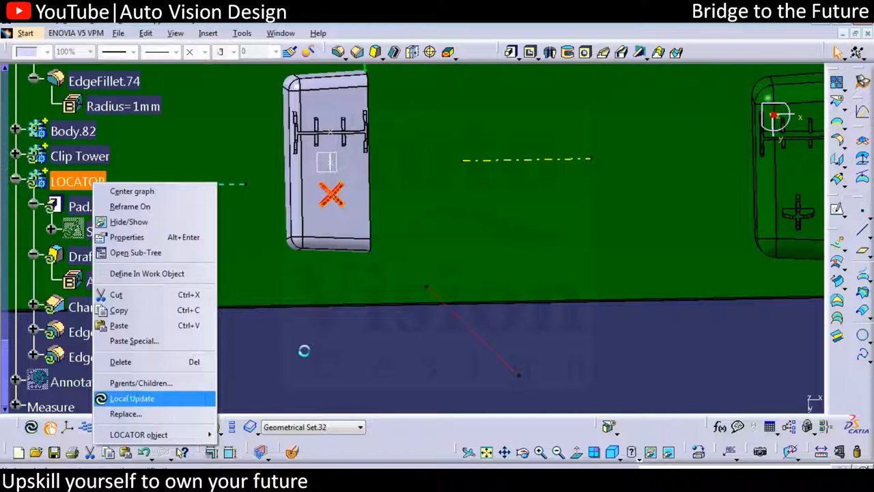
left_click(131, 398)
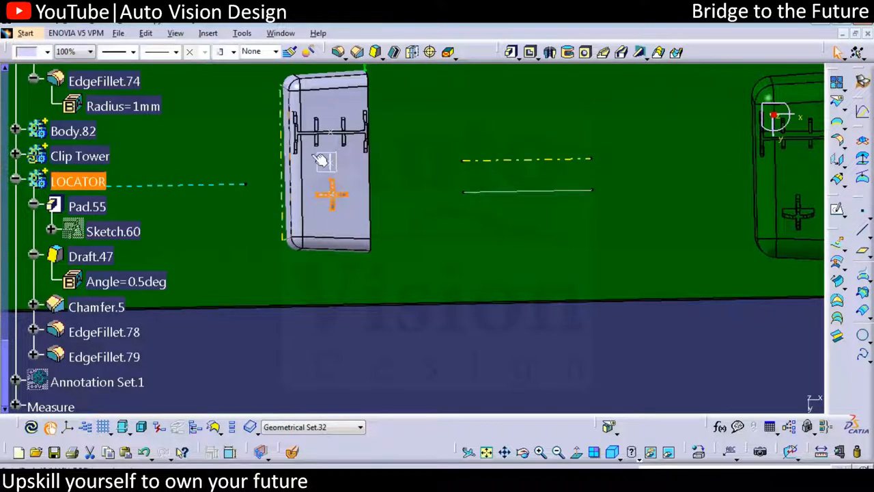
left_click(104, 332)
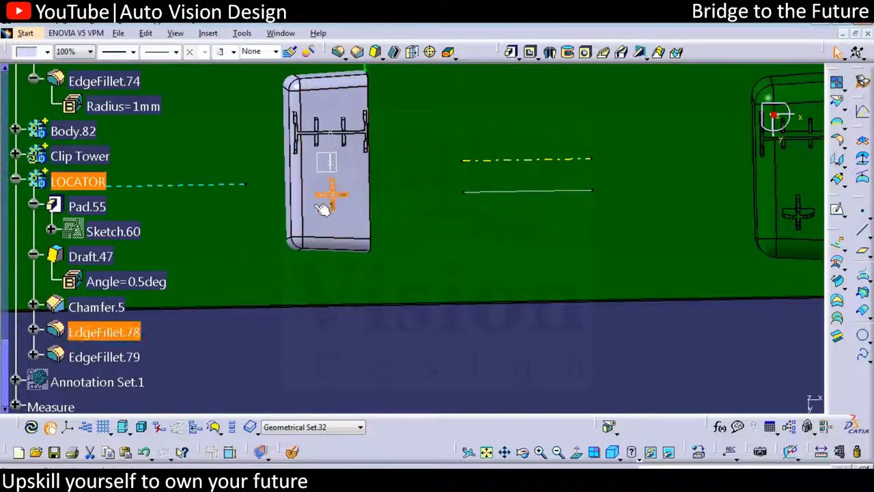